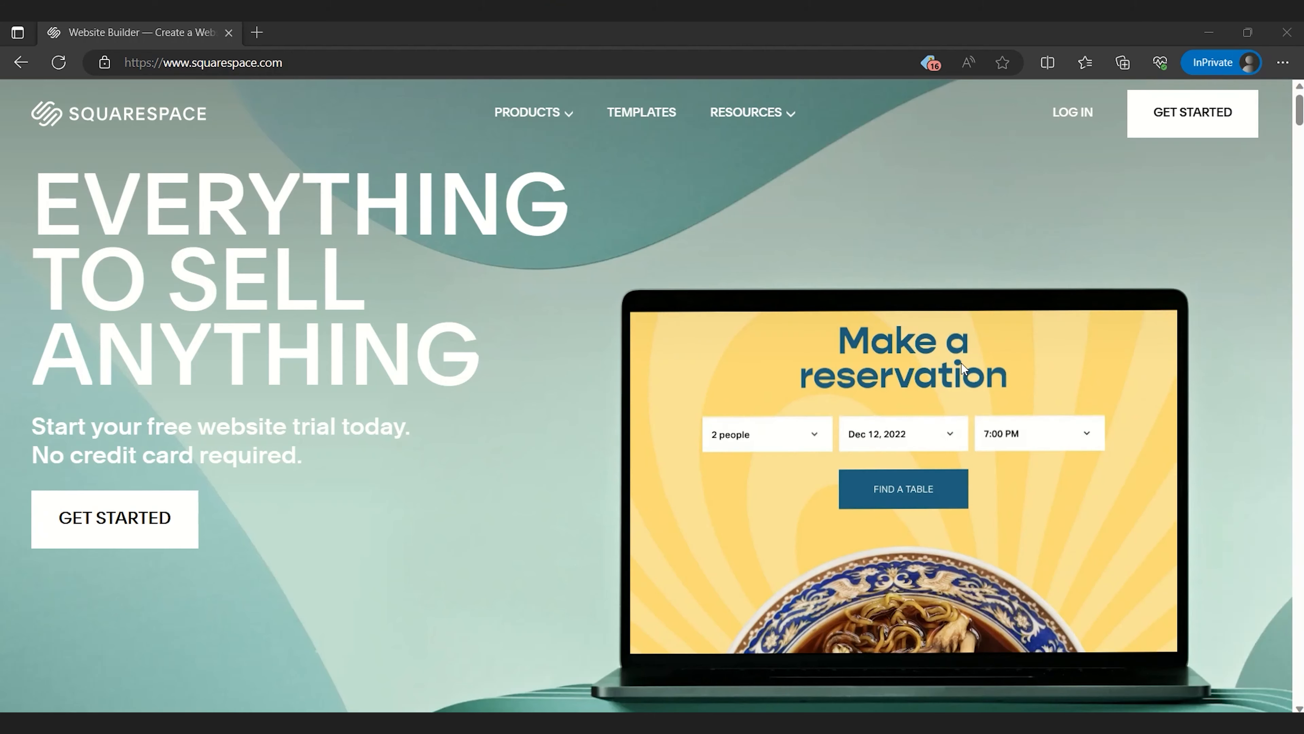
# Scroll down the homepage content, then go to Templates from the top navigation.
pyautogui.scroll(-3)
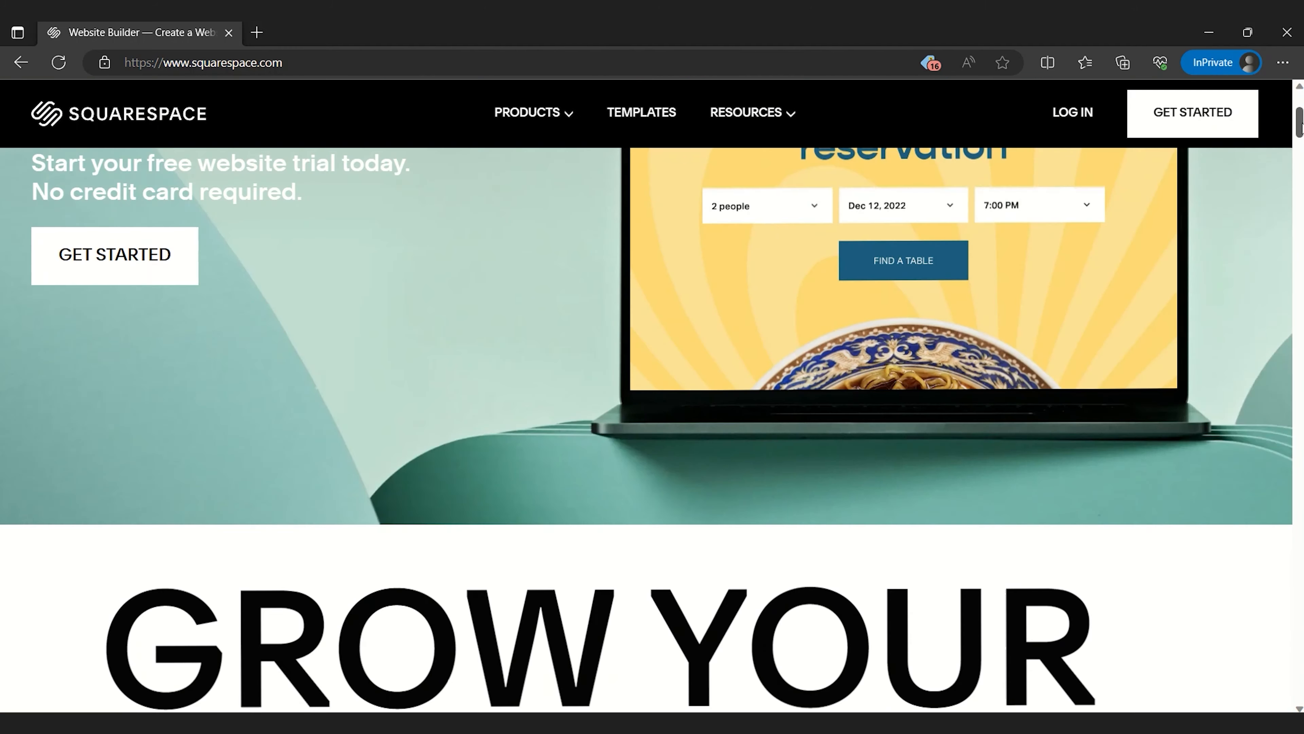
pyautogui.scroll(-3)
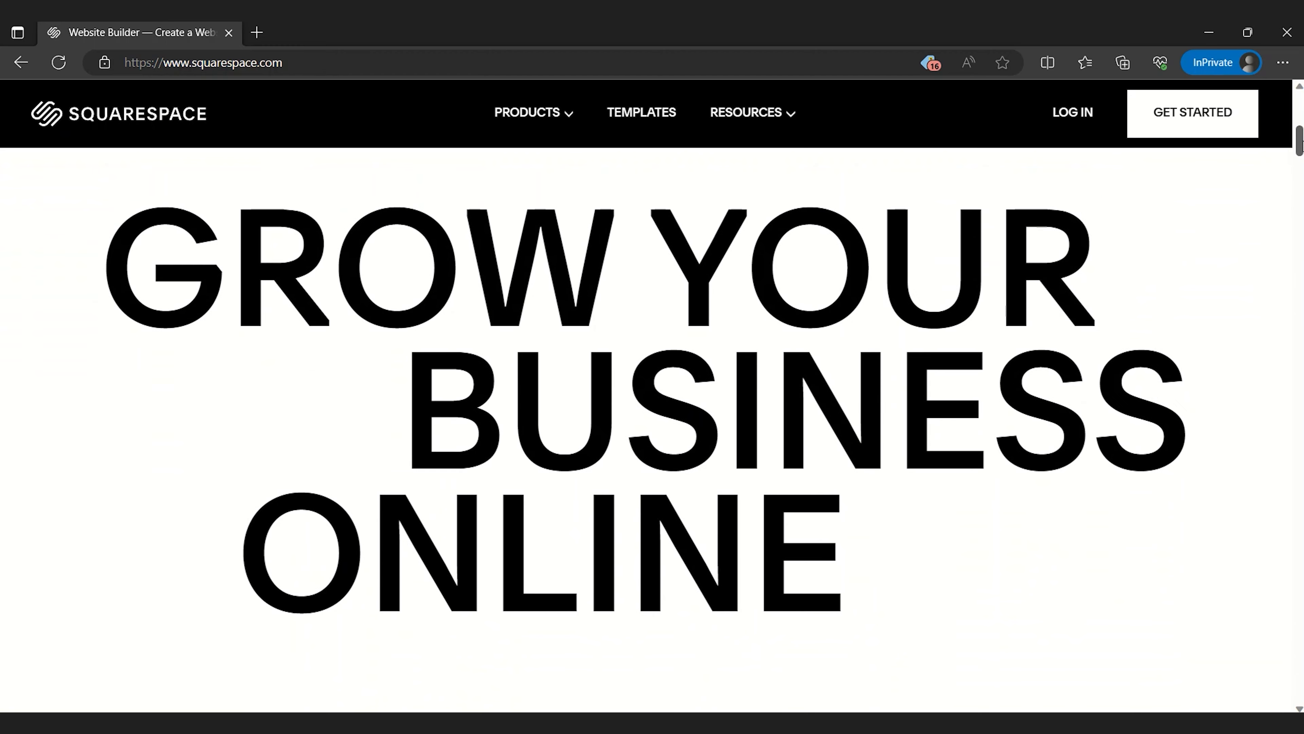
pyautogui.scroll(-3)
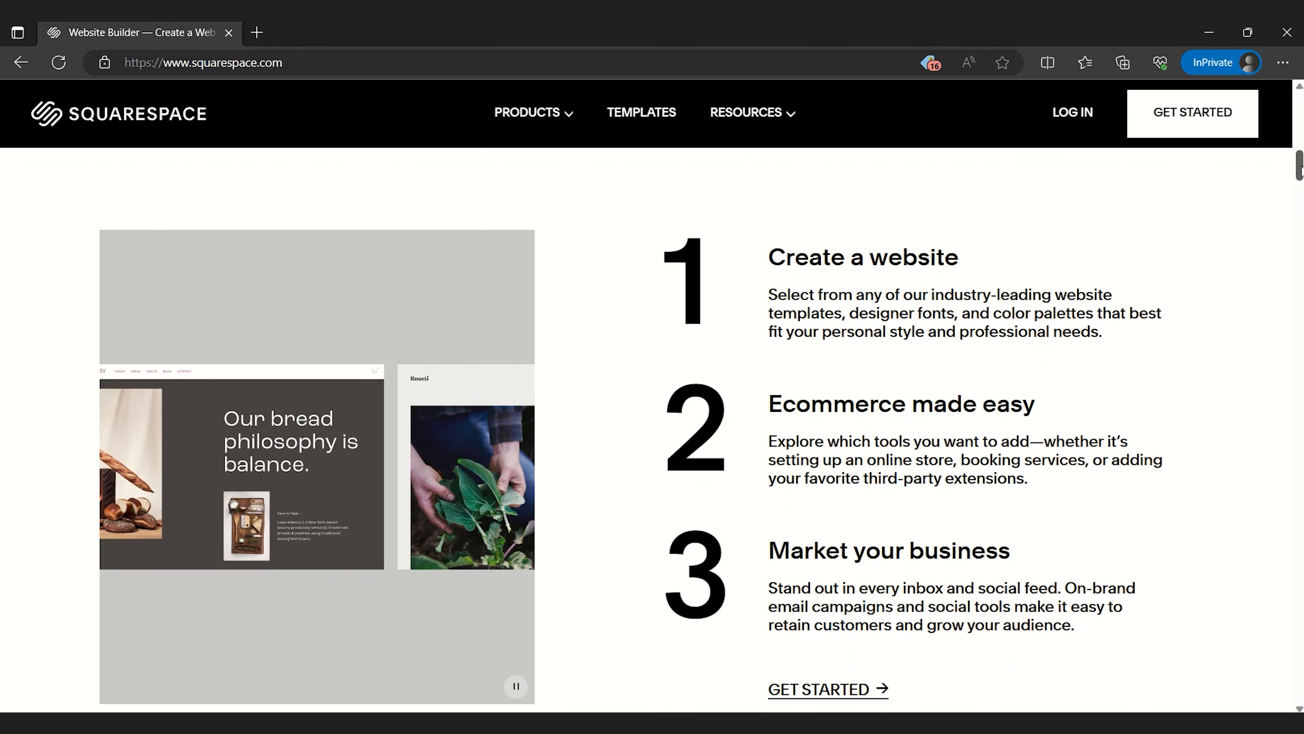
pyautogui.scroll(-3)
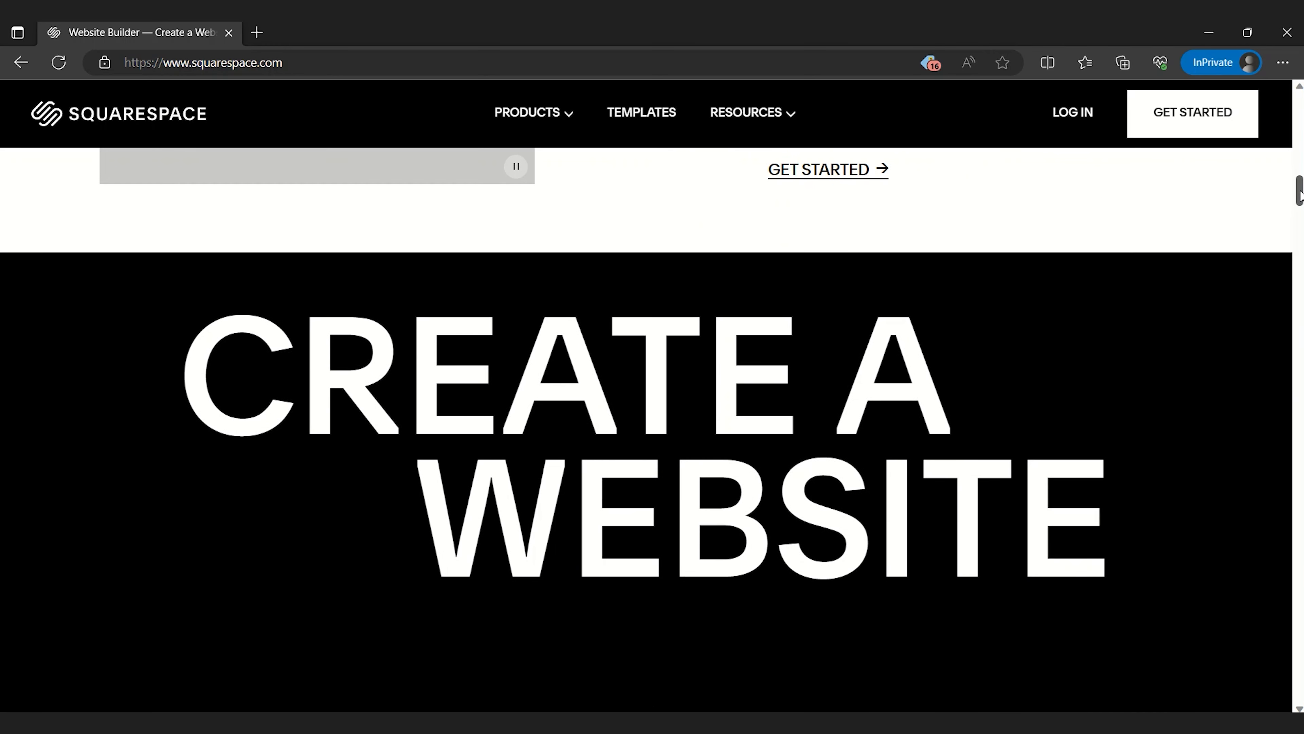
pyautogui.click(642, 112)
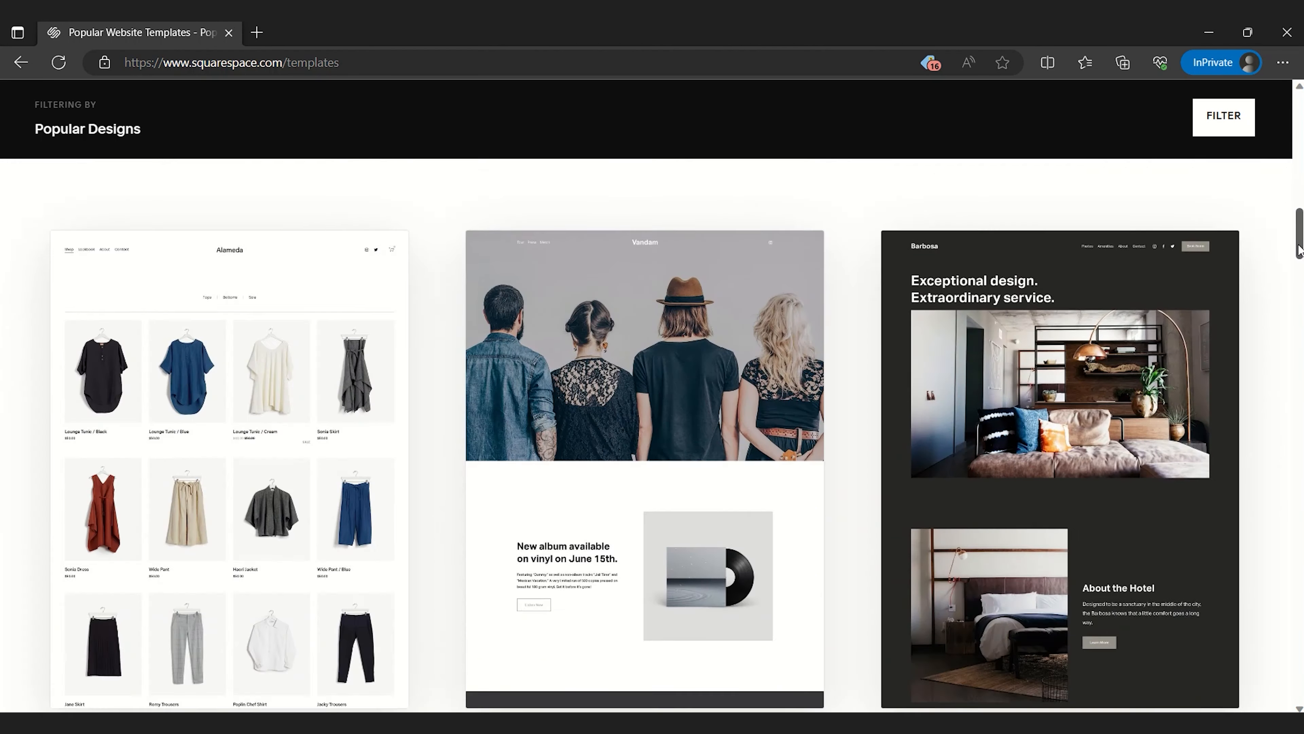
pyautogui.scroll(-3)
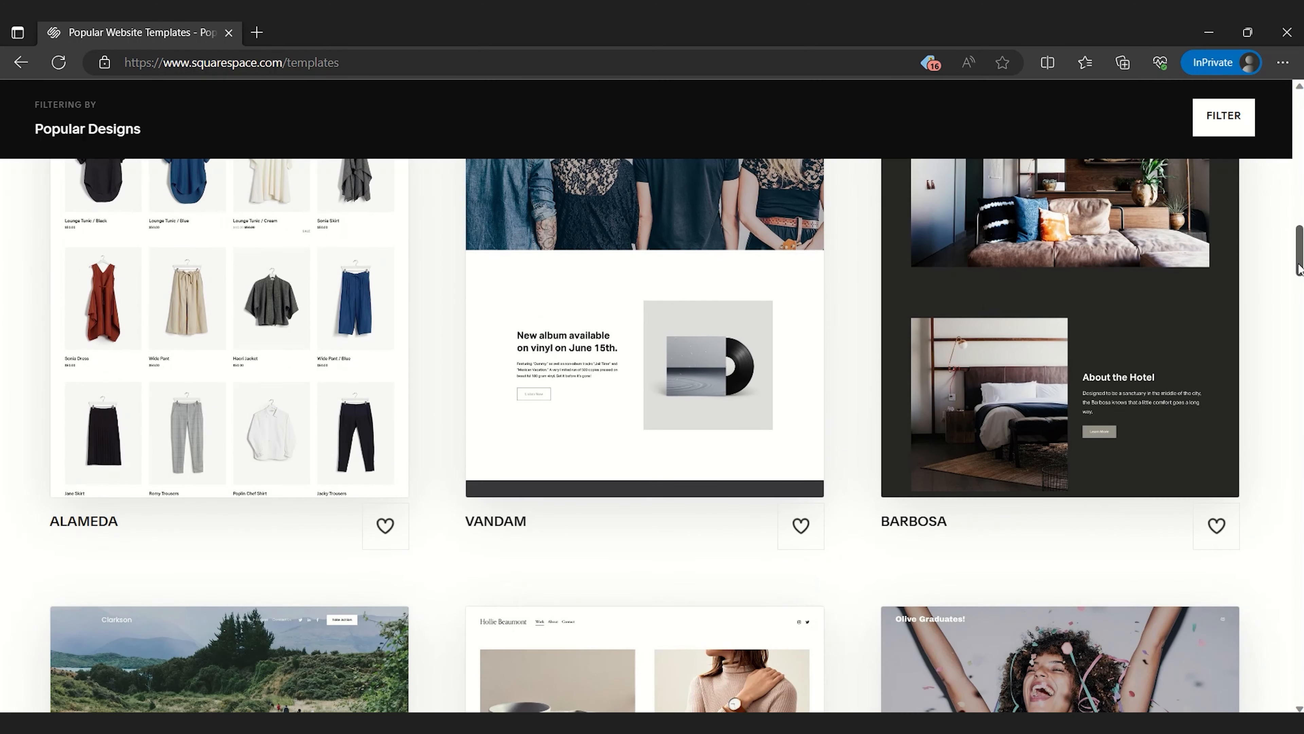
pyautogui.scroll(-3)
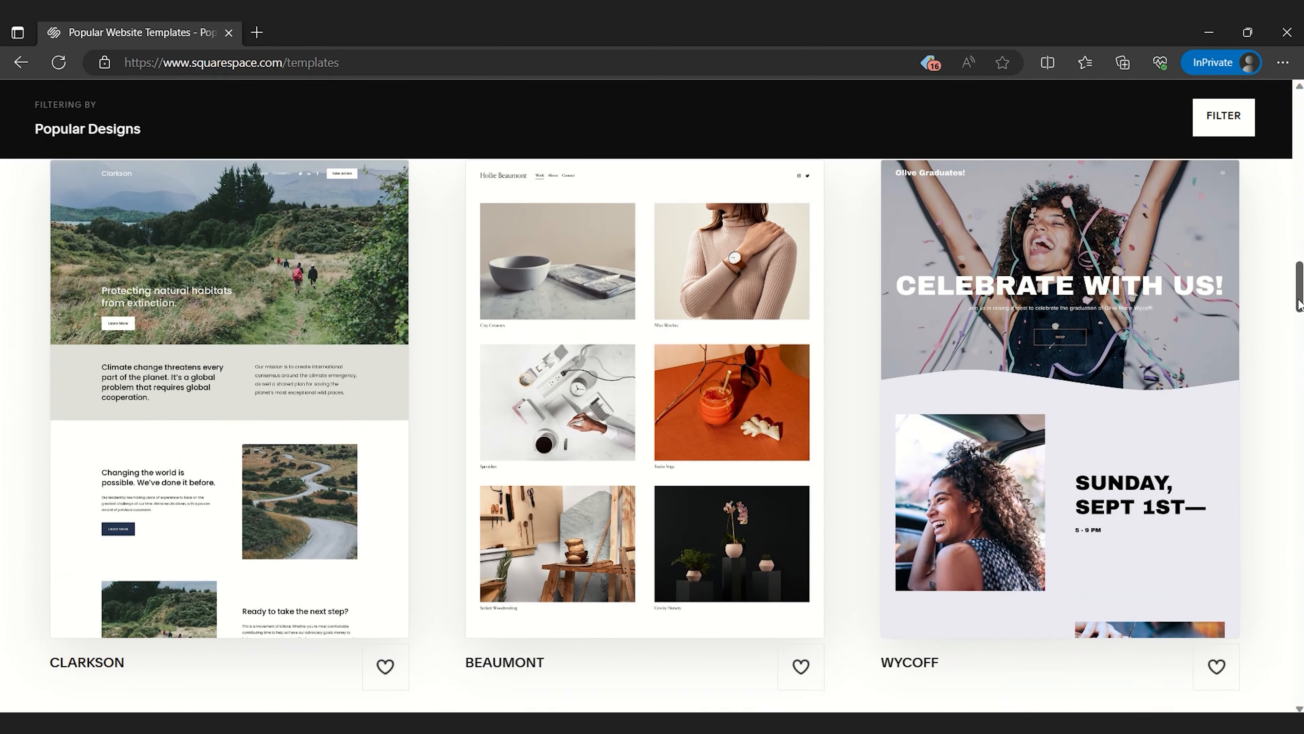
pyautogui.scroll(-3)
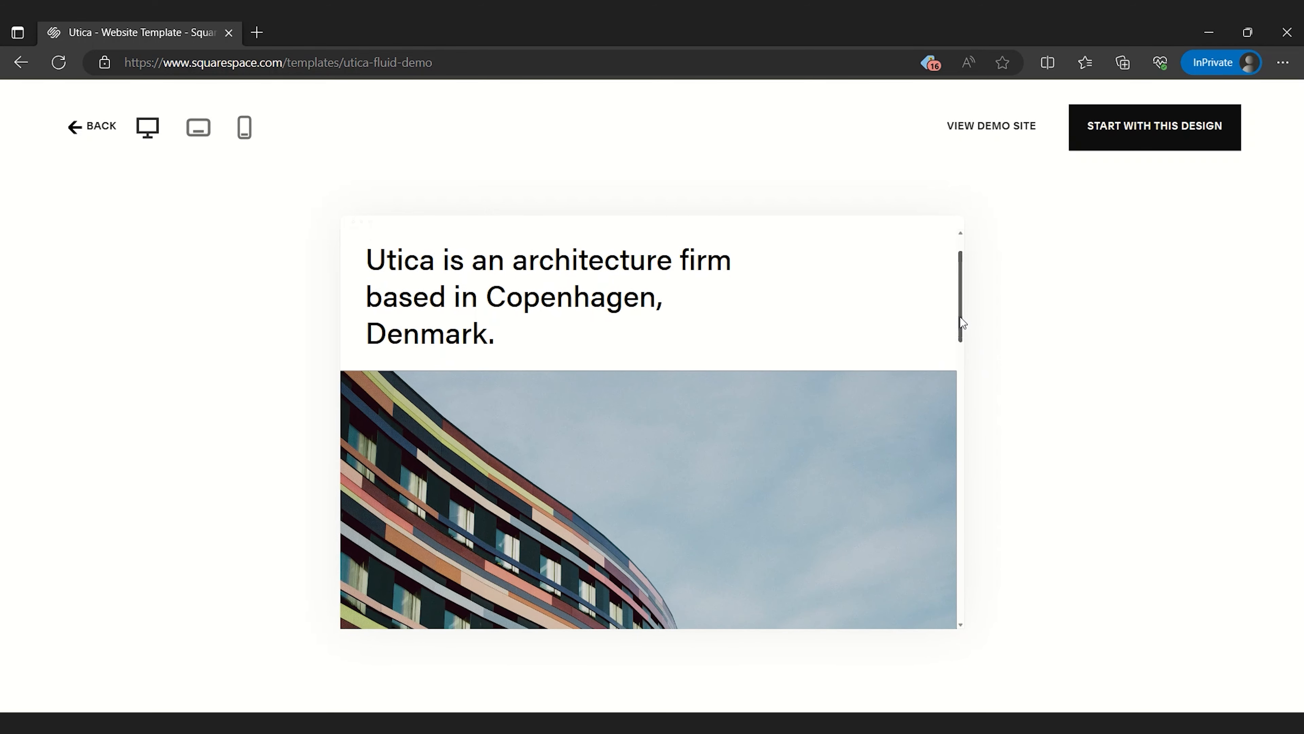
# Scroll the Utica preview, then switch the device preview to tablet and the next size.
pyautogui.scroll(-3)
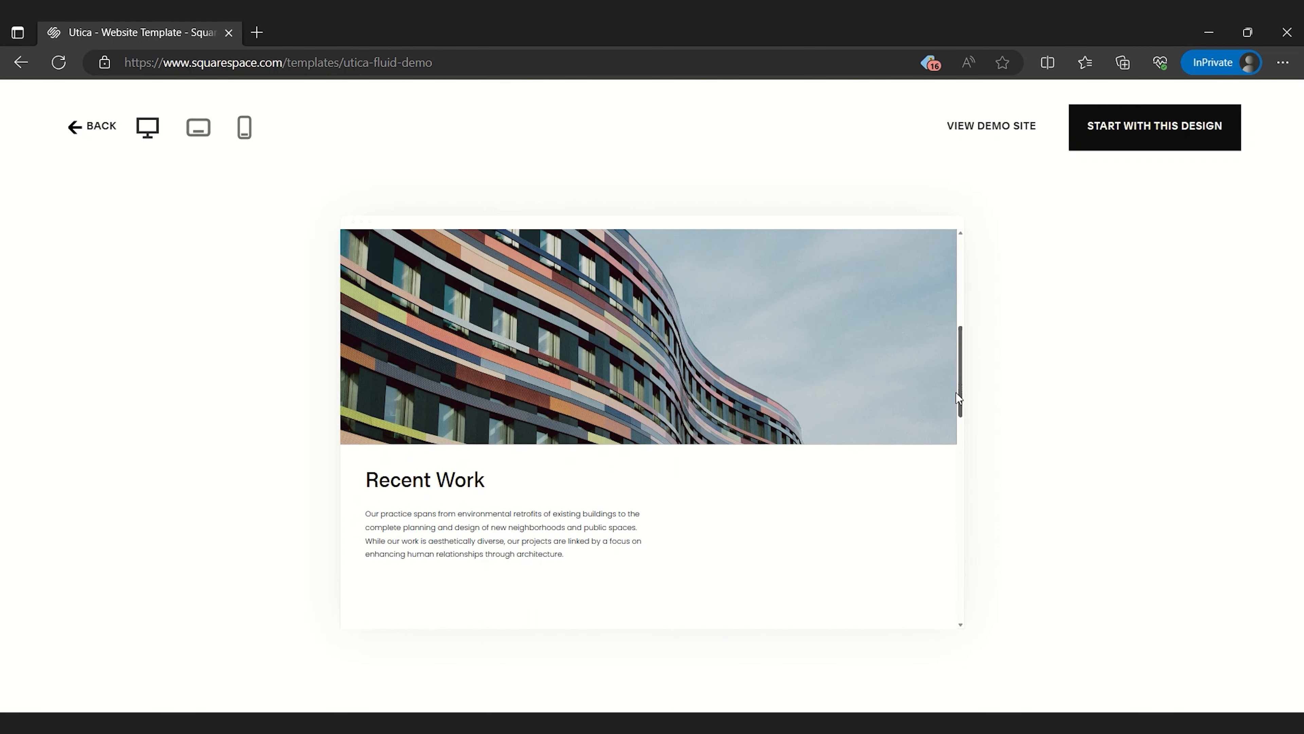
pyautogui.scroll(-3)
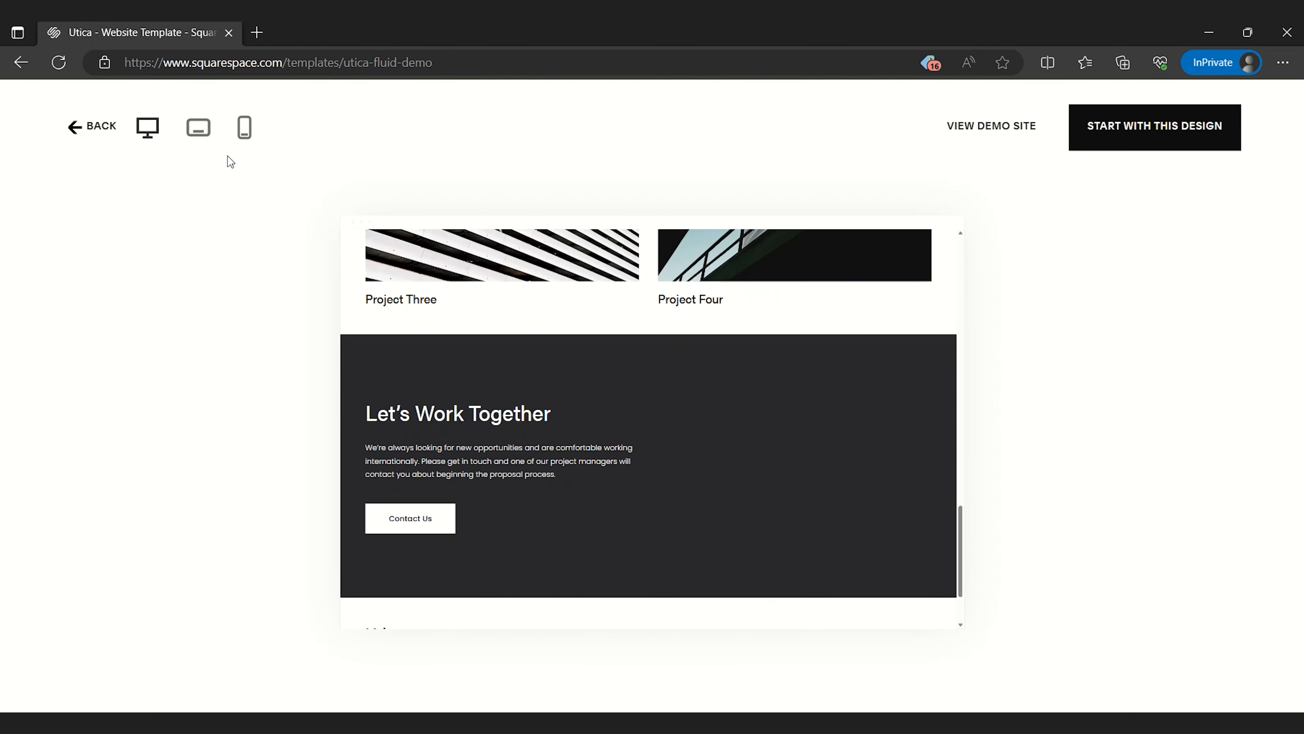
pyautogui.click(198, 128)
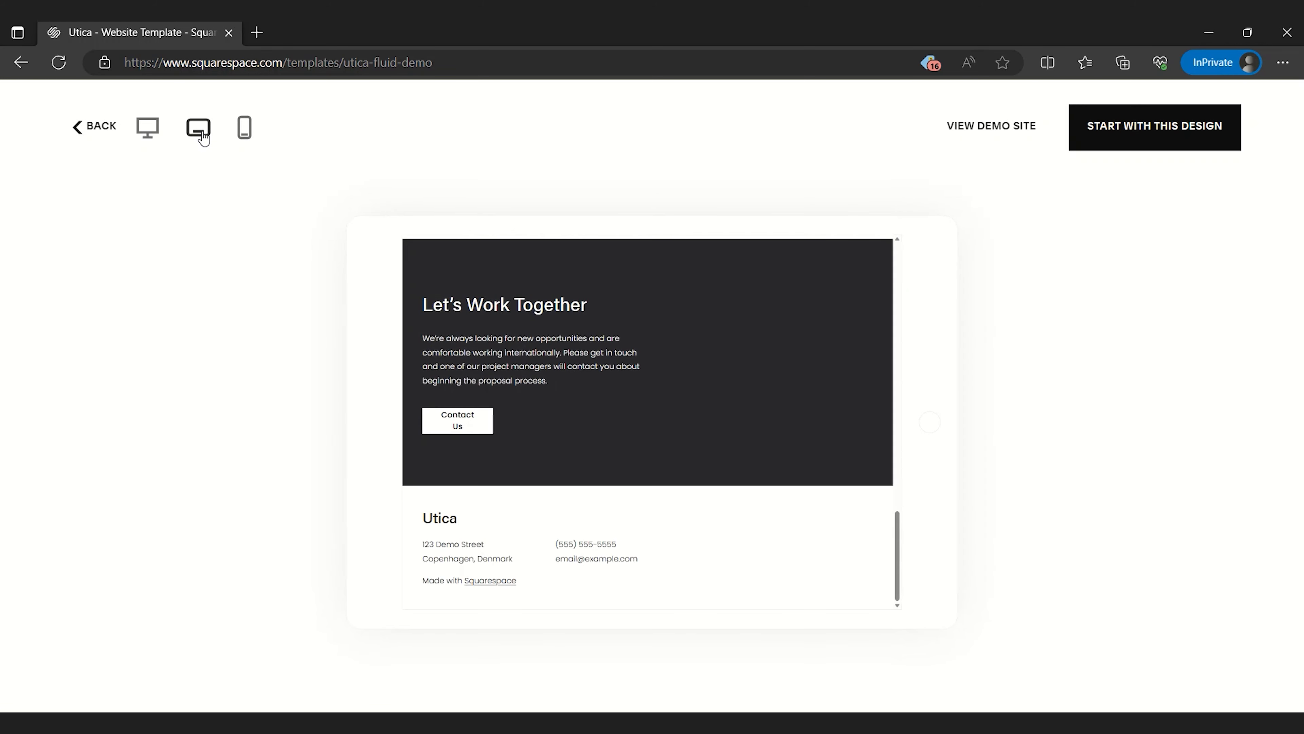
pyautogui.click(245, 128)
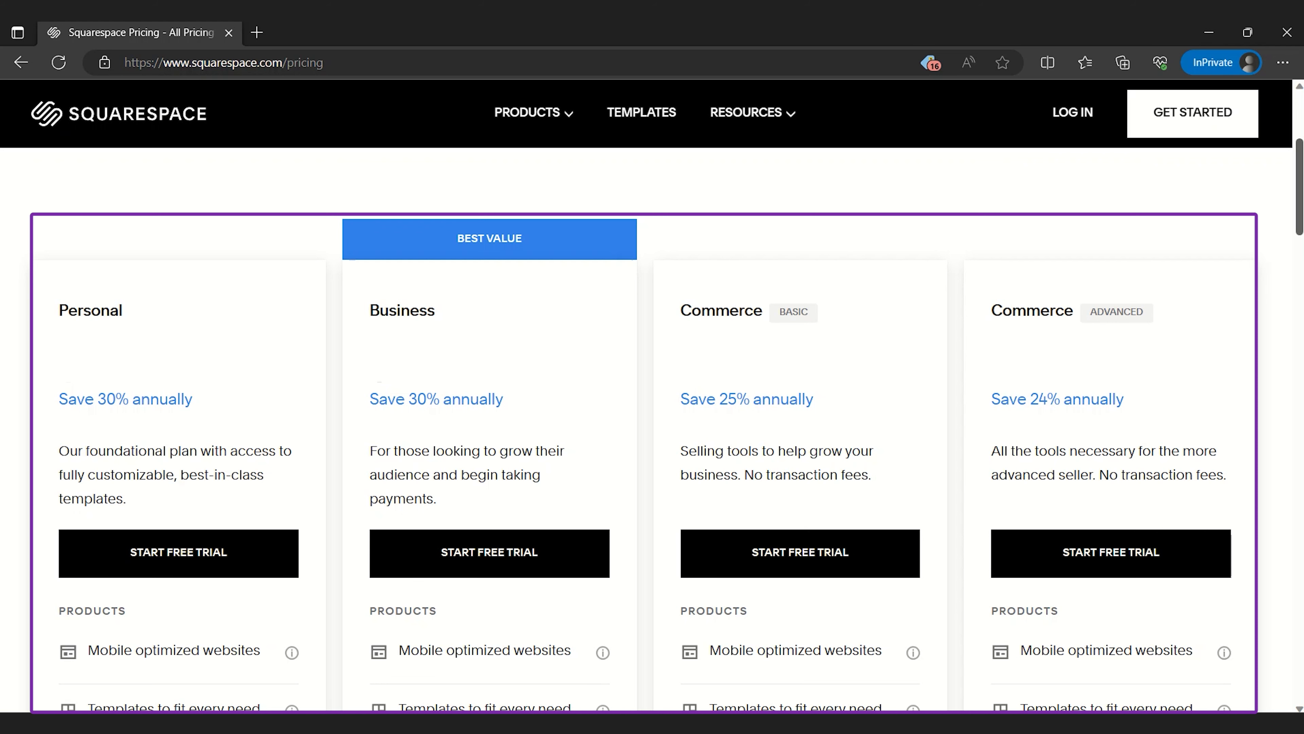
# Scroll the plan comparison down to transaction fees, merchandising, shipping and discounting rows.
pyautogui.scroll(-3)
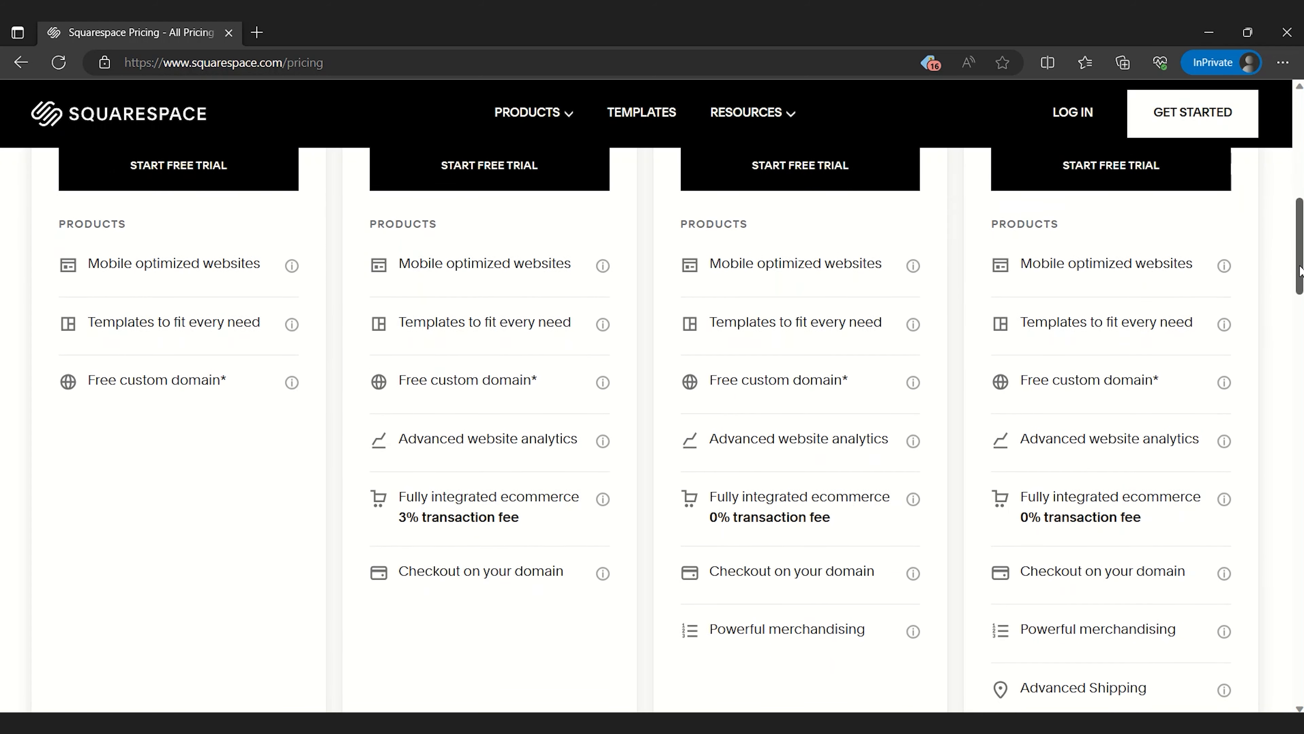
pyautogui.scroll(-3)
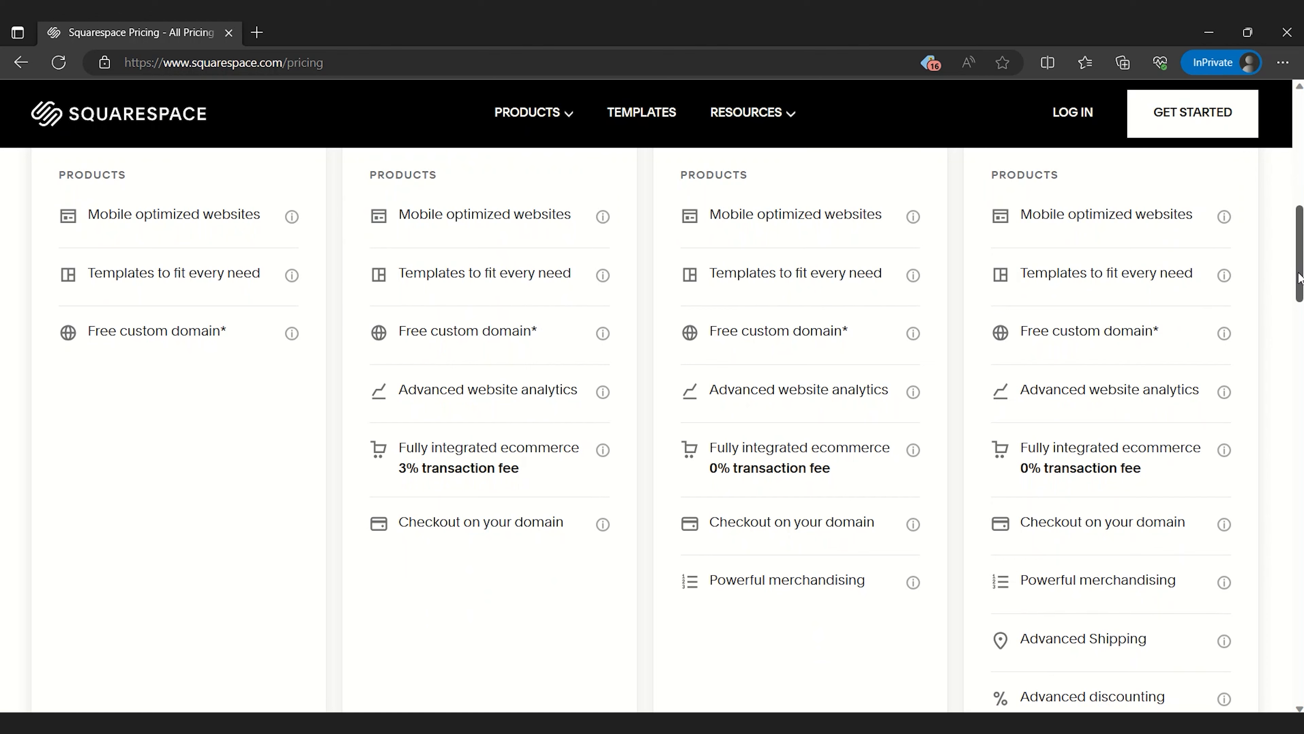